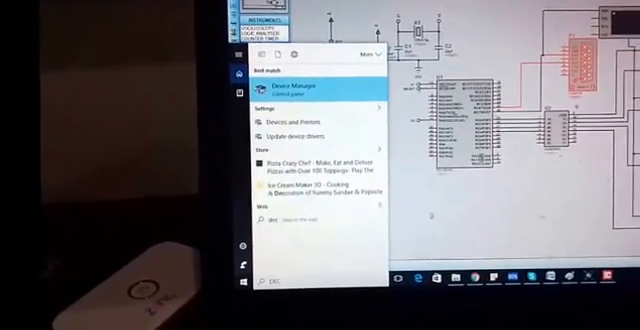
# - Launch Device Manager from the Start menu search results for 'dev'
pyautogui.click(293, 83)
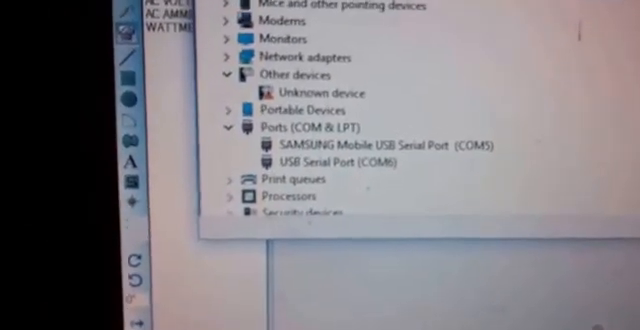